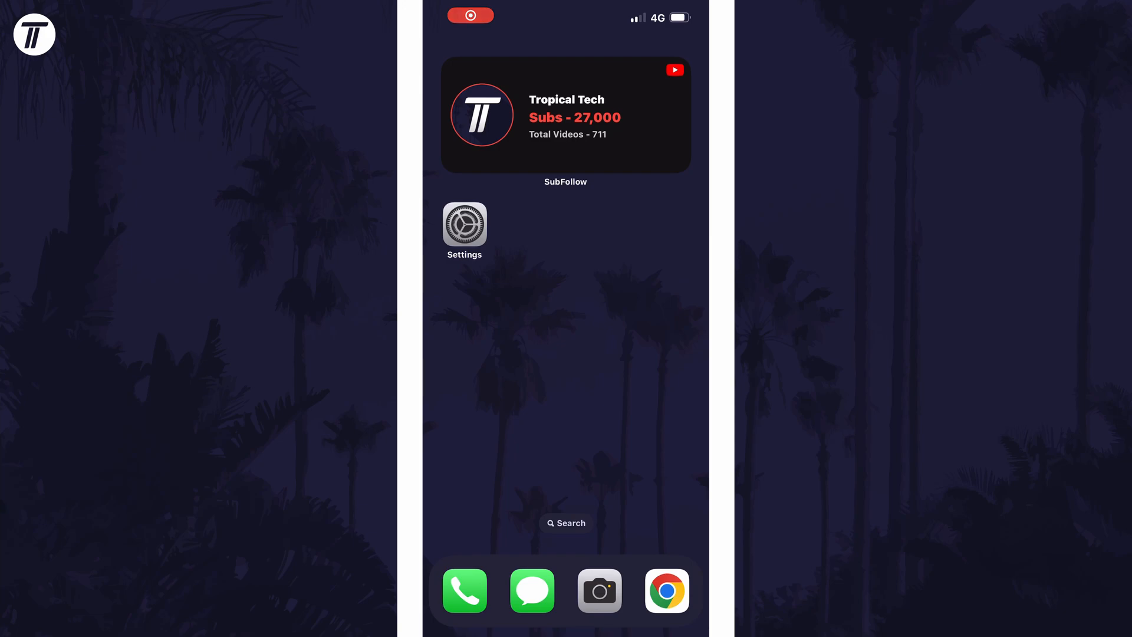
Launch Settings from the Home Screen
{"action": "left_click", "coordinate": [464, 223]}
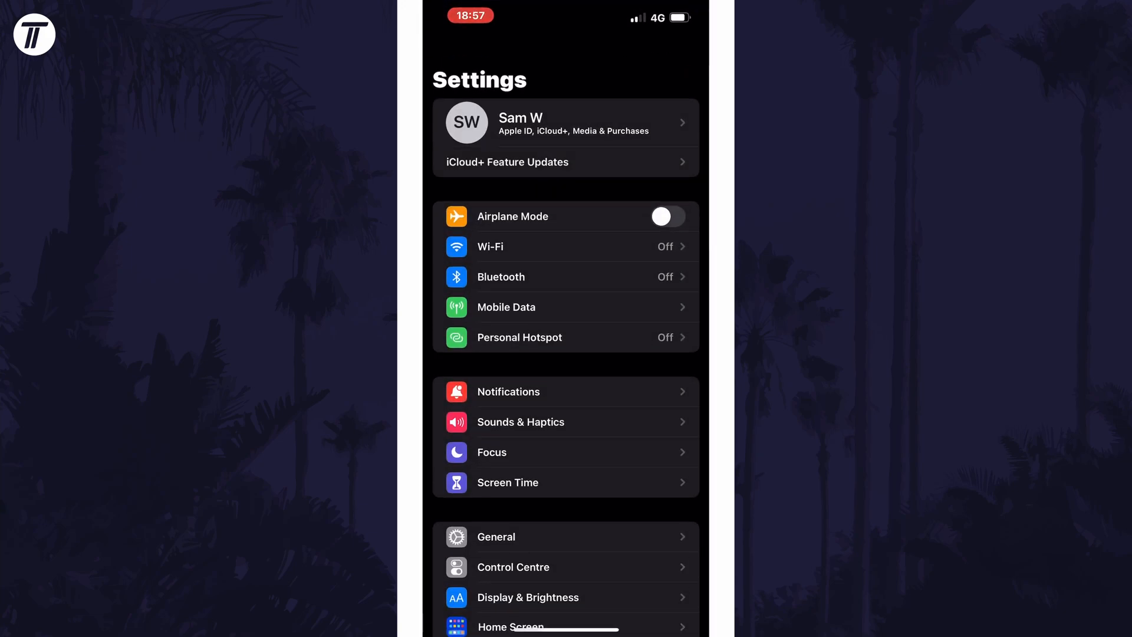
Scroll down to reach Accessibility and its Motion page
{"action": "scroll", "scroll_direction": "down", "scroll_amount": 3}
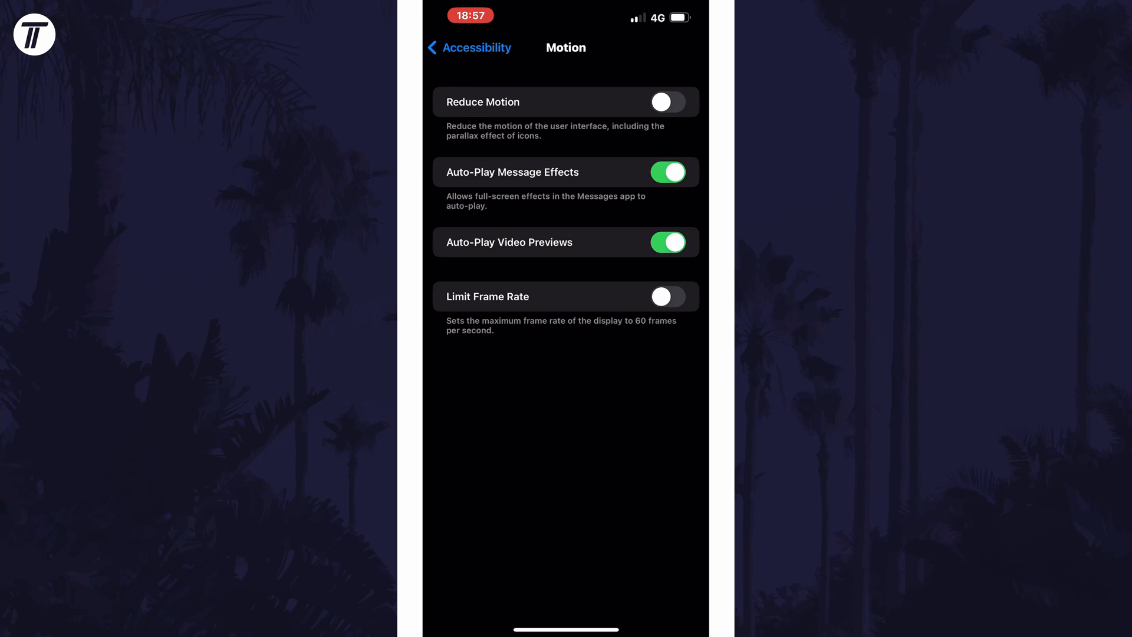
Switch on Limit Frame Rate, capping the display at 60 fps
{"action": "left_click", "coordinate": [668, 296]}
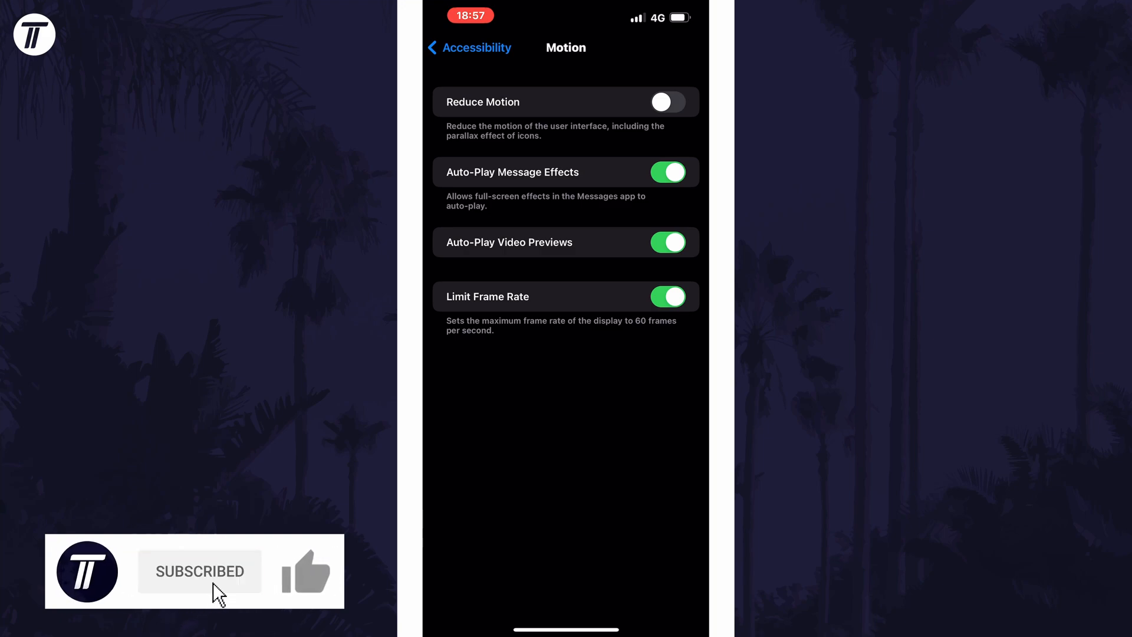
{"action": "left_click", "coordinate": [305, 571]}
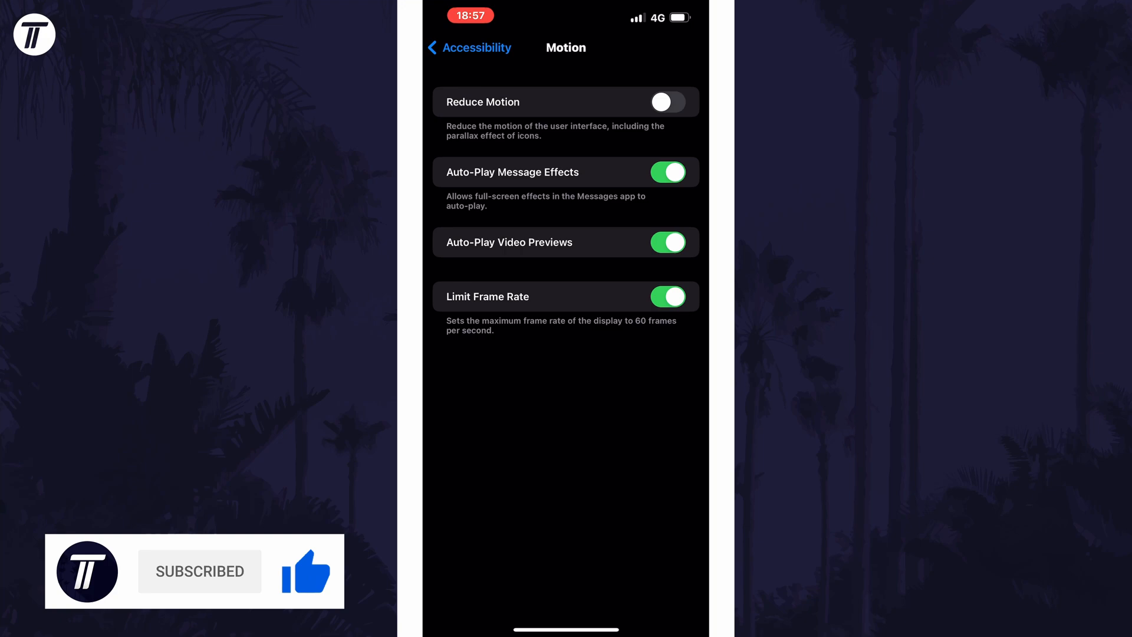